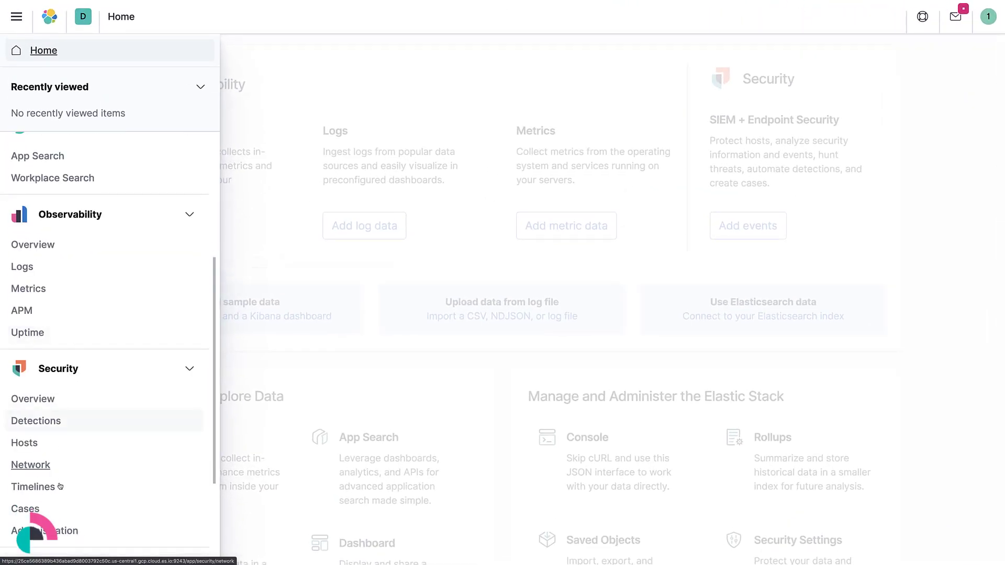
click(24, 509)
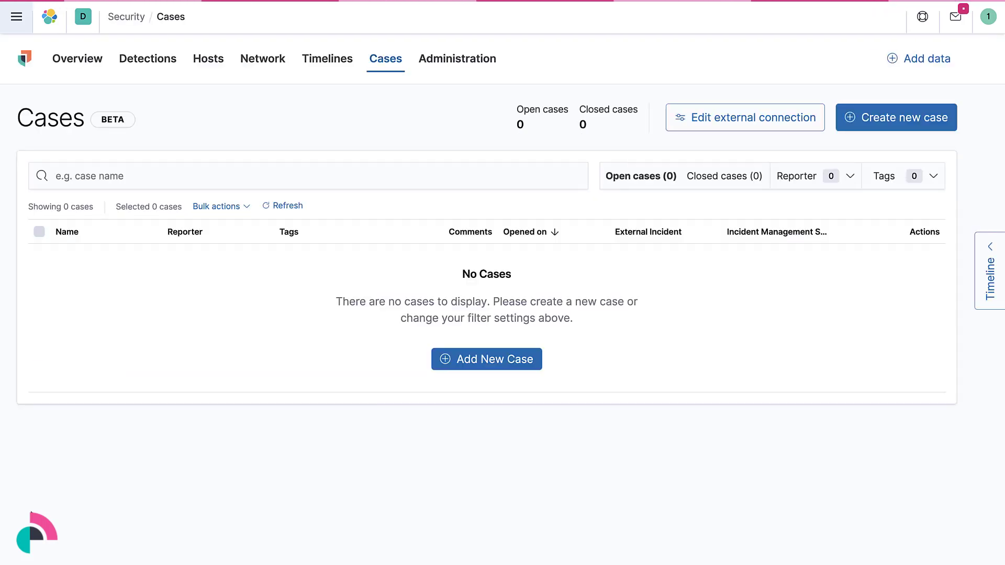
mouse_move(744, 117)
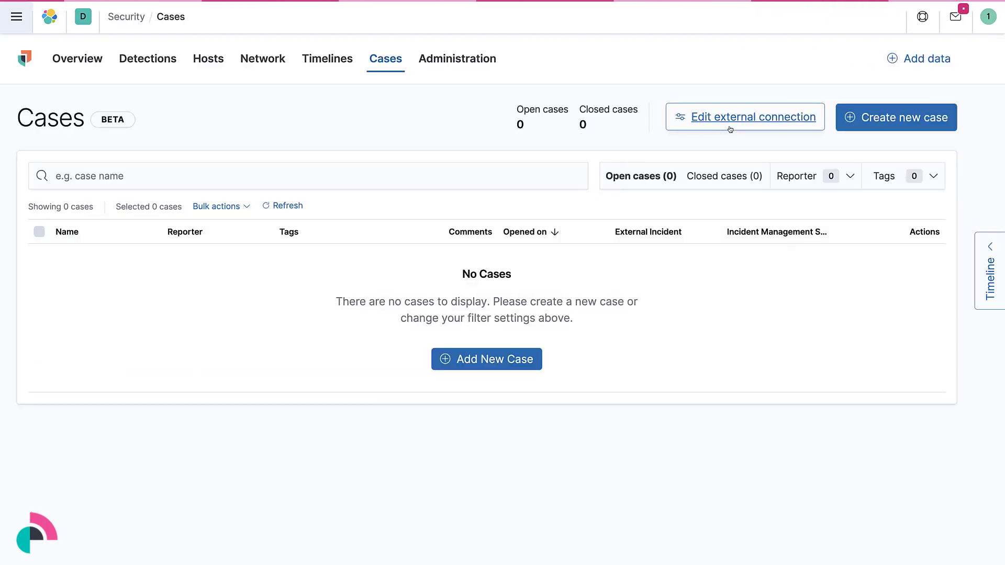
click(743, 116)
text(elastic-cases-)
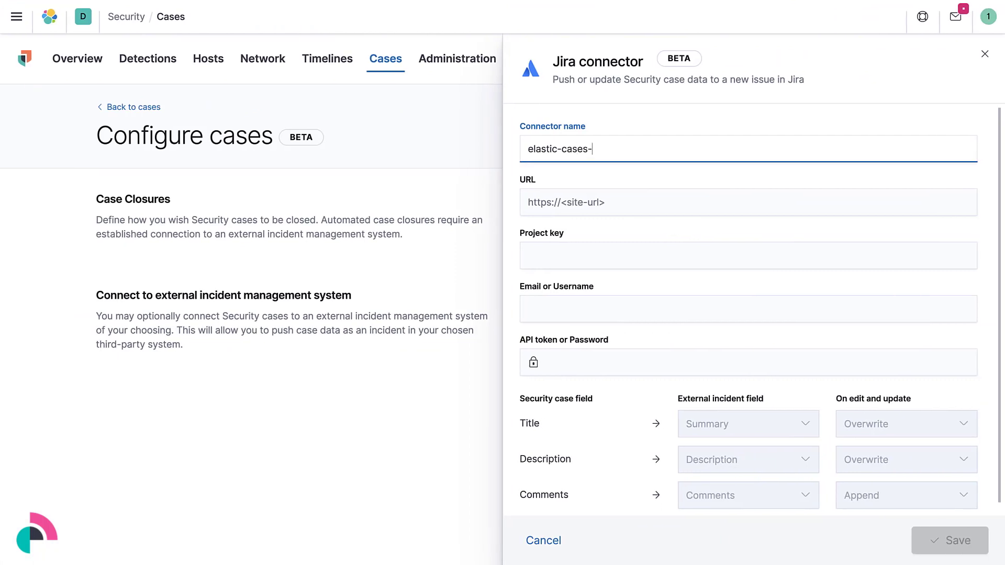
text(demo)
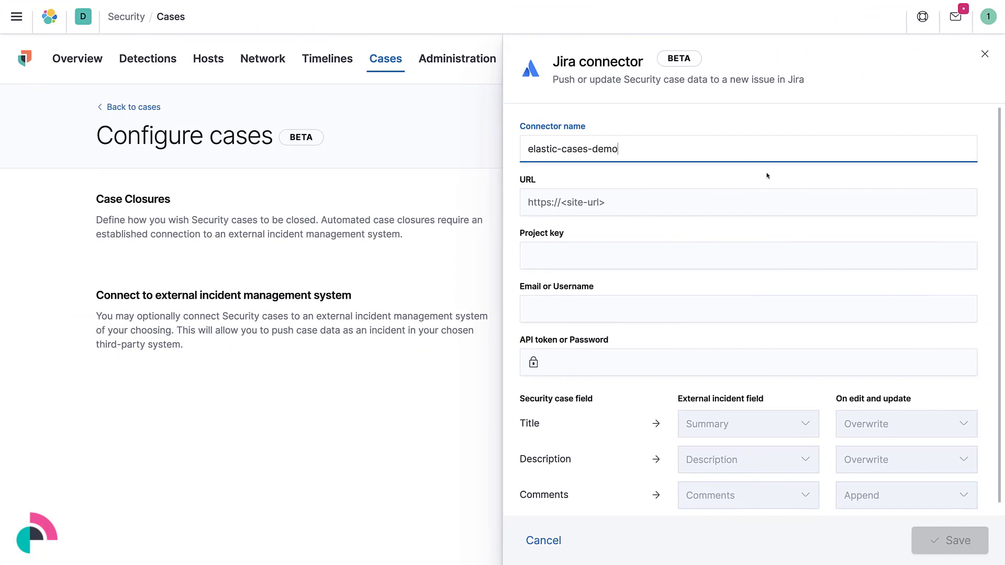
click(641, 202)
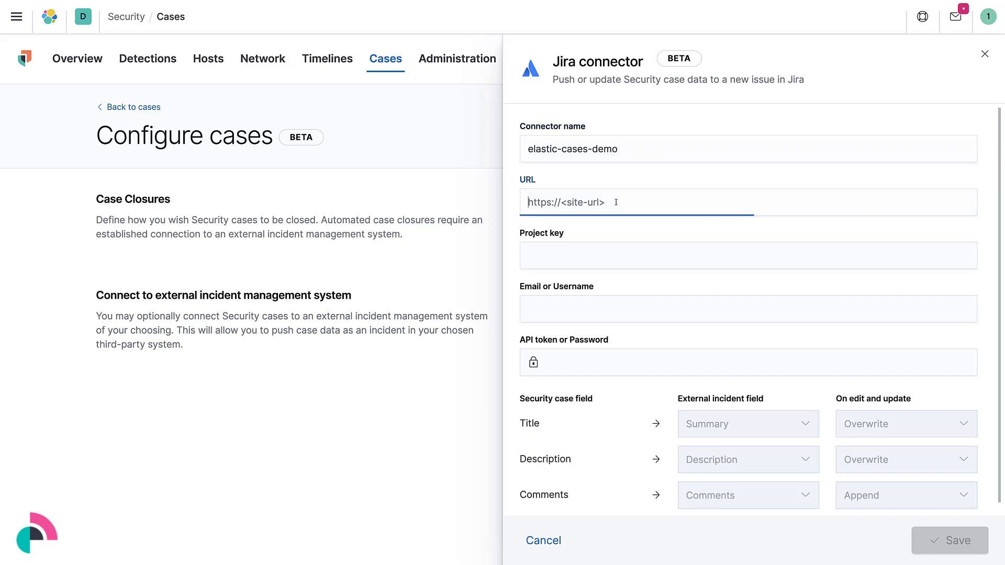
text(https://elastic-learn.atlassian.net/)
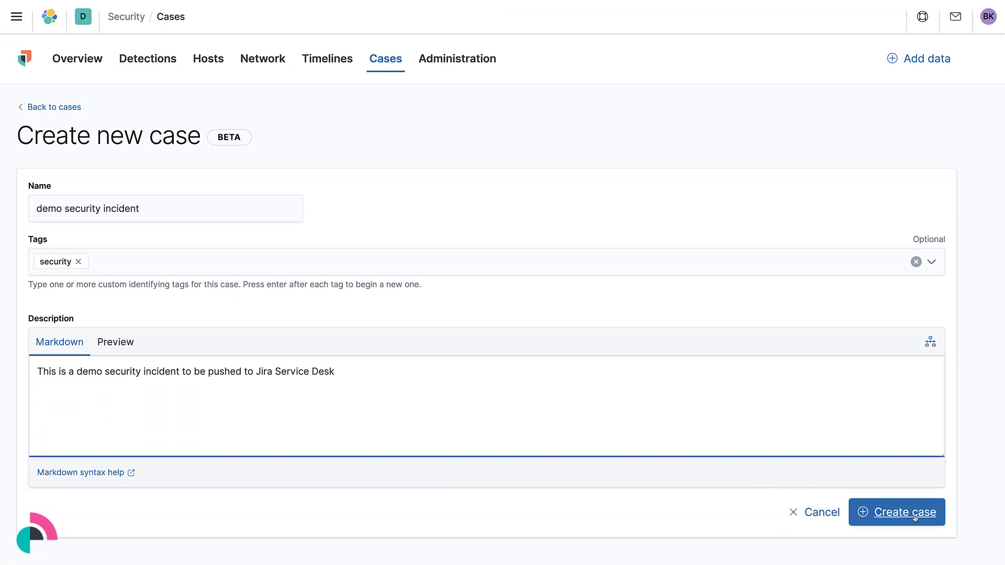
click(896, 512)
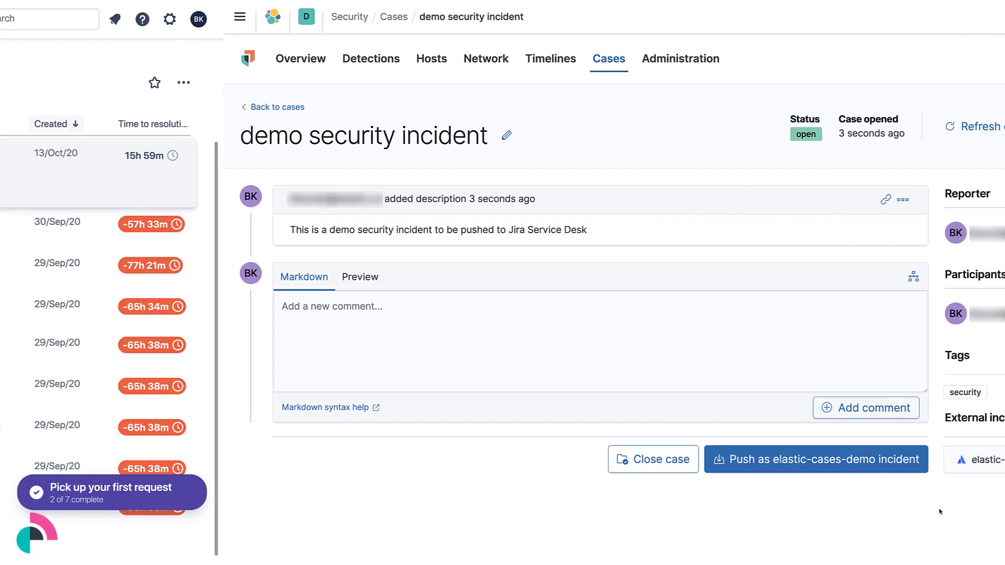
click(814, 458)
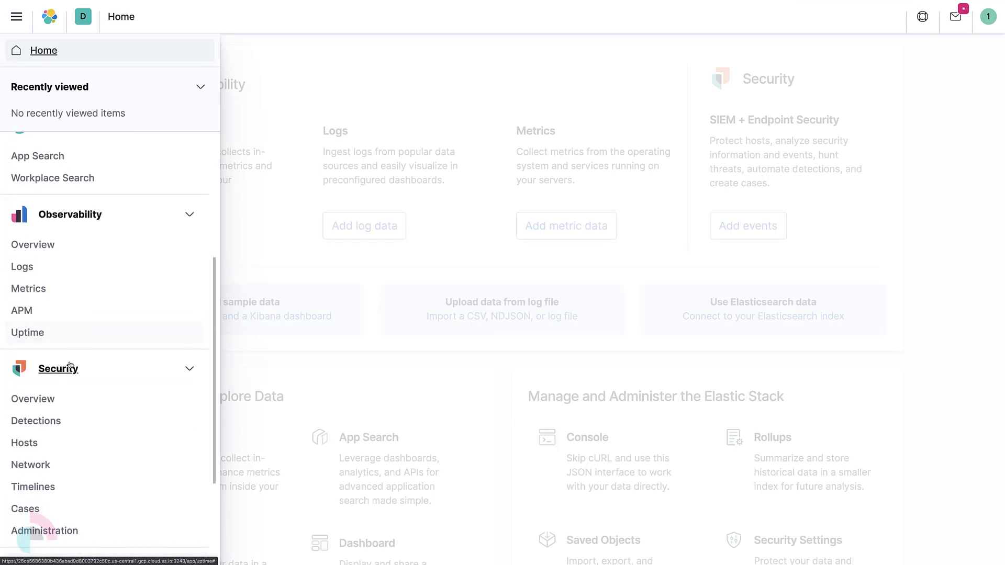
- From Security cases' external connection settings, choose Add new connector in the Incident management system list
click(25, 509)
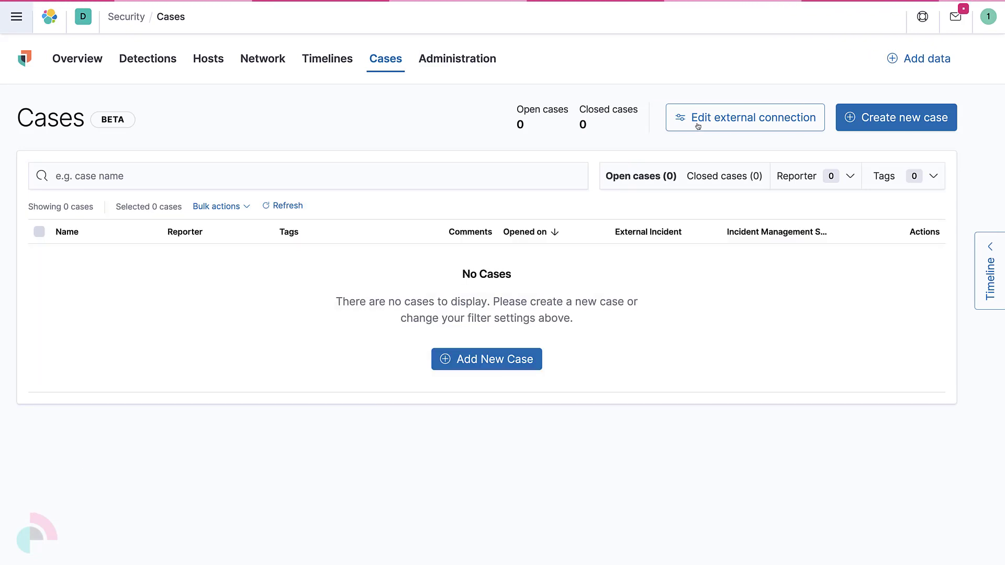
click(744, 117)
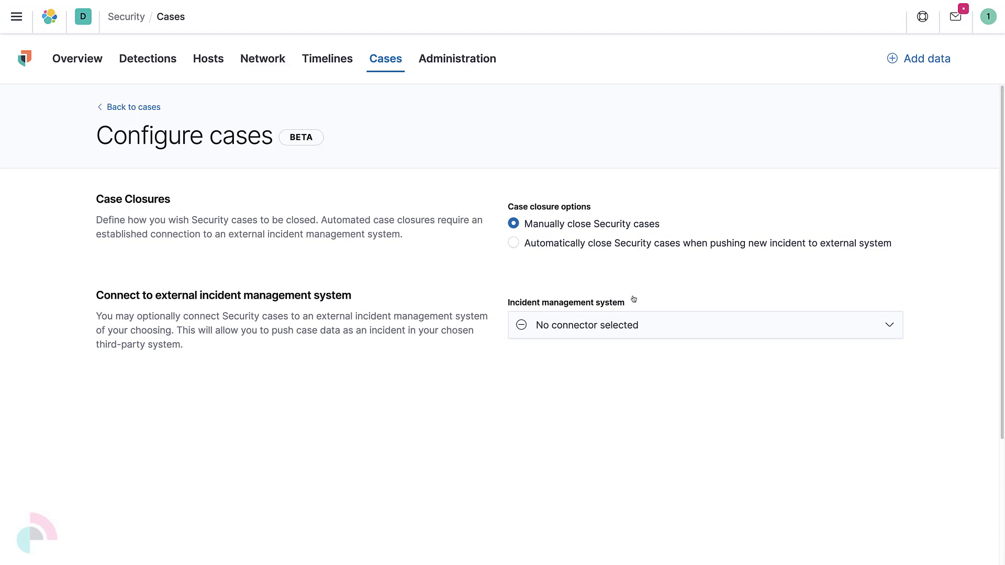
click(704, 324)
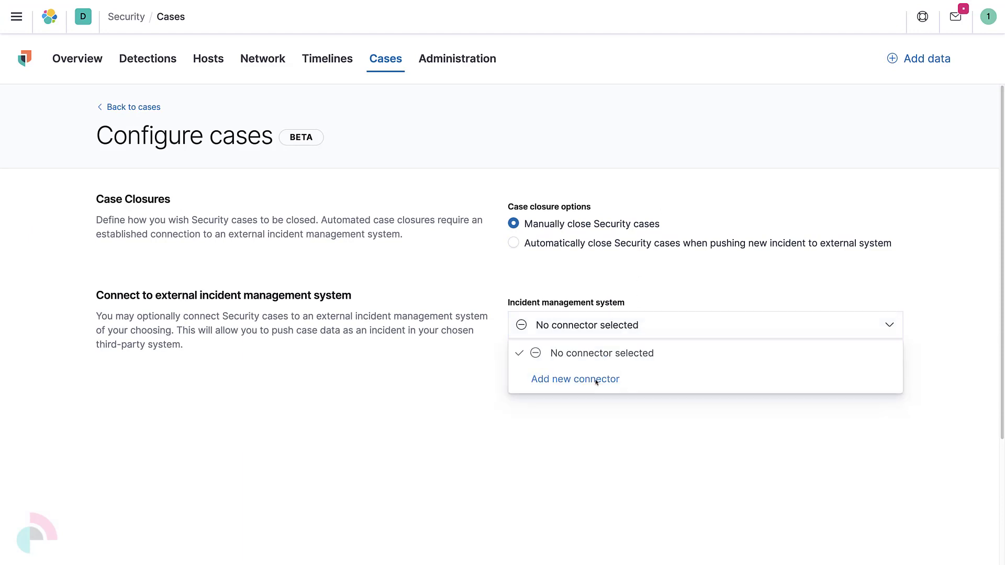
click(575, 379)
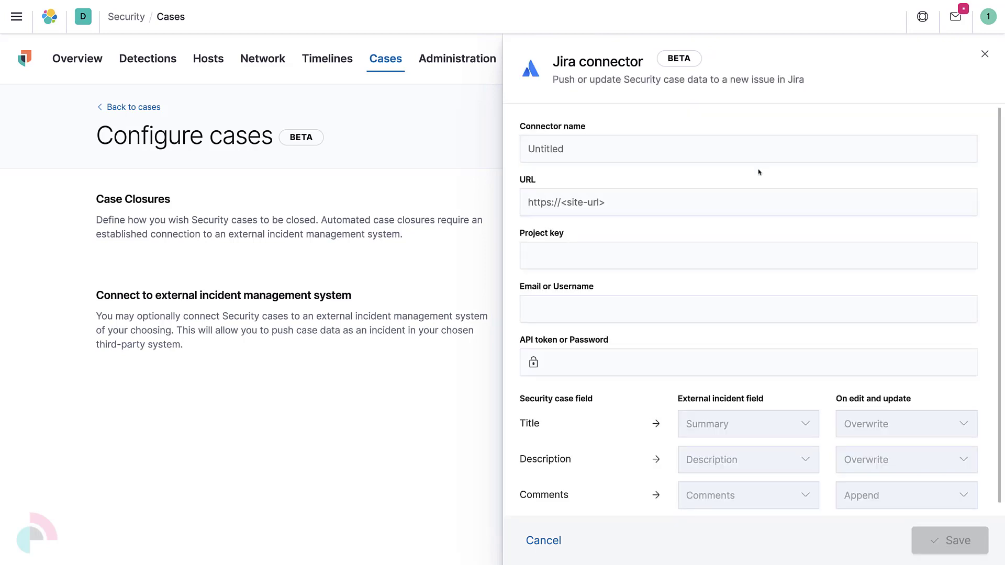
text(elast)
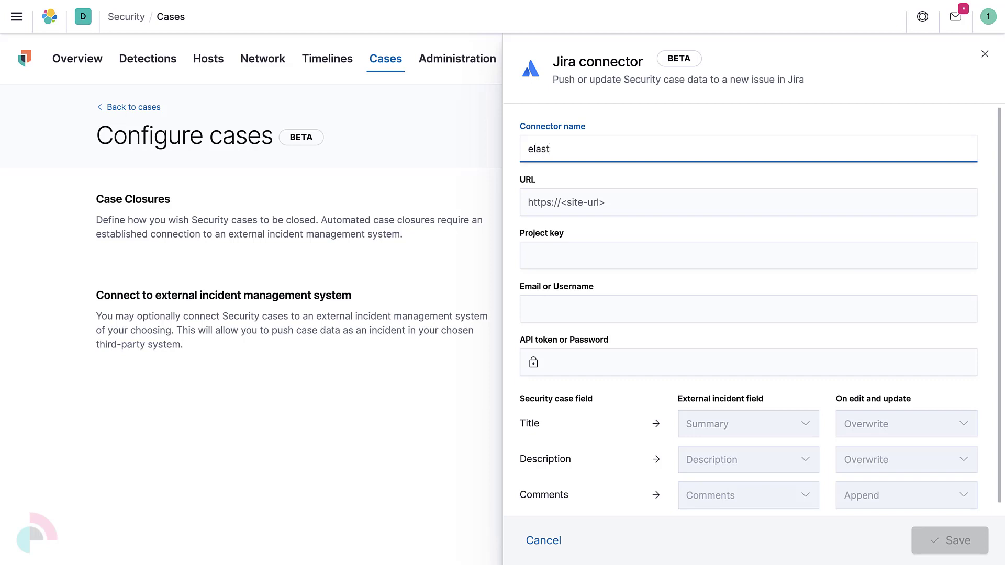
text(ic-cases)
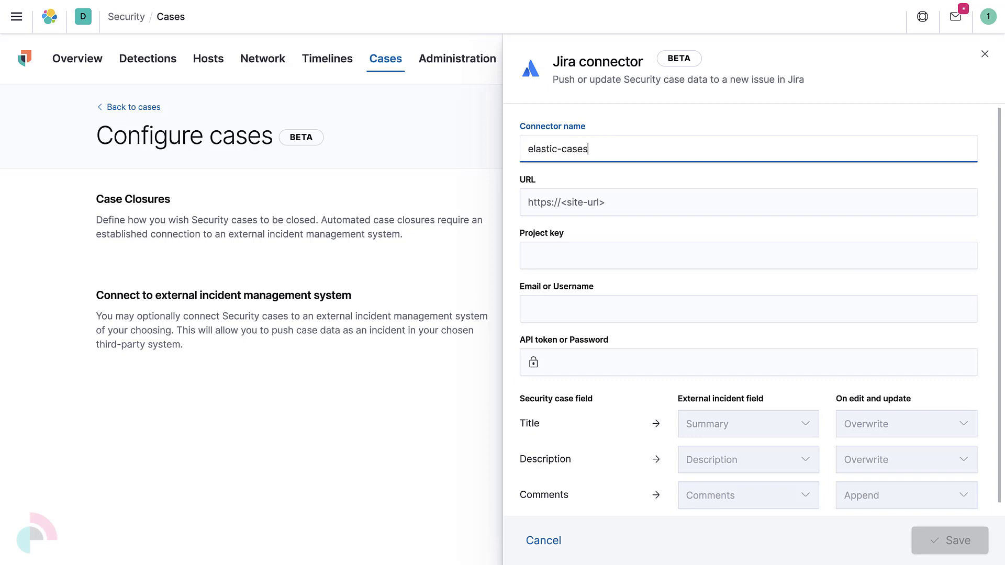
text(-demo)
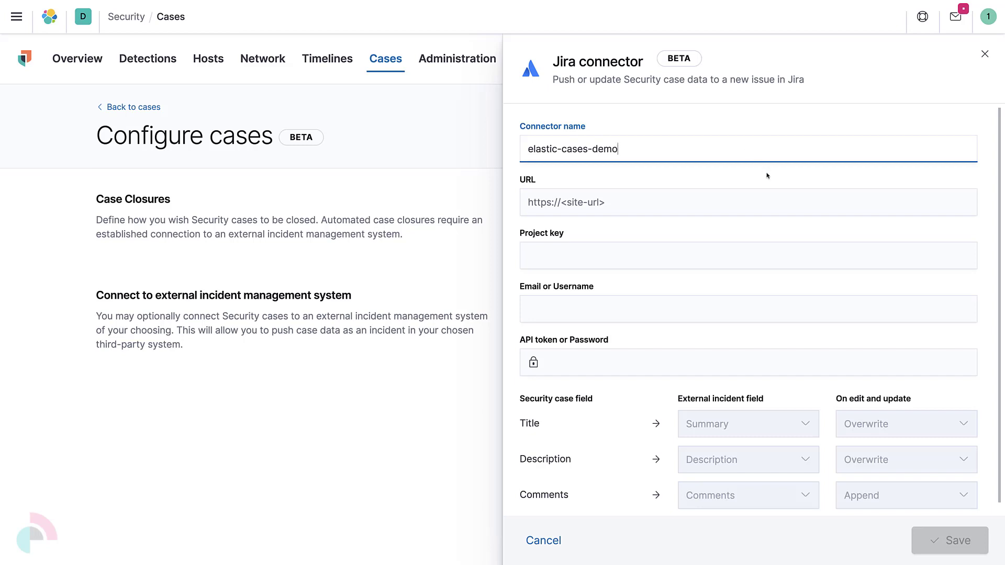
click(747, 202)
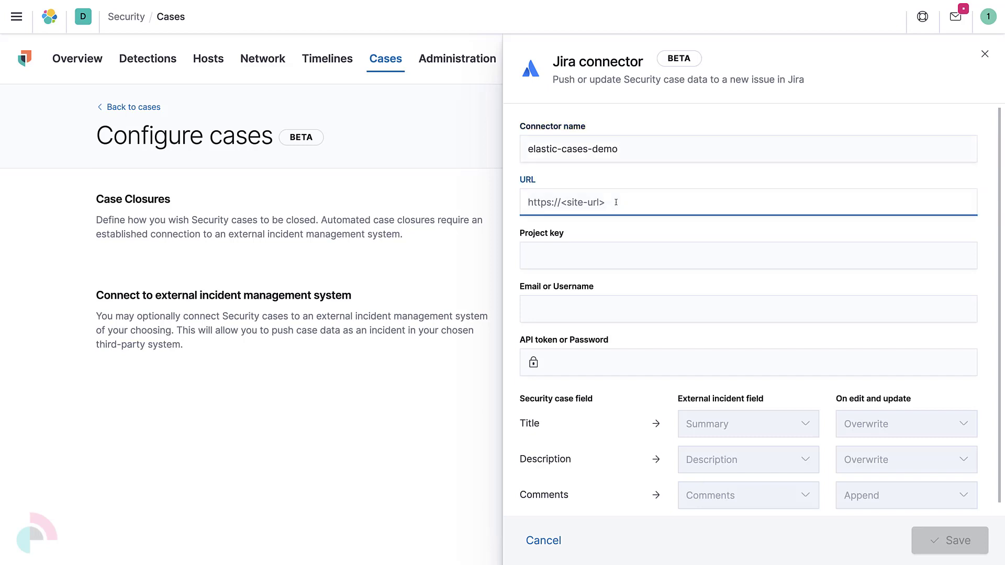
text(https://elastic-learn.atlassian.net/)
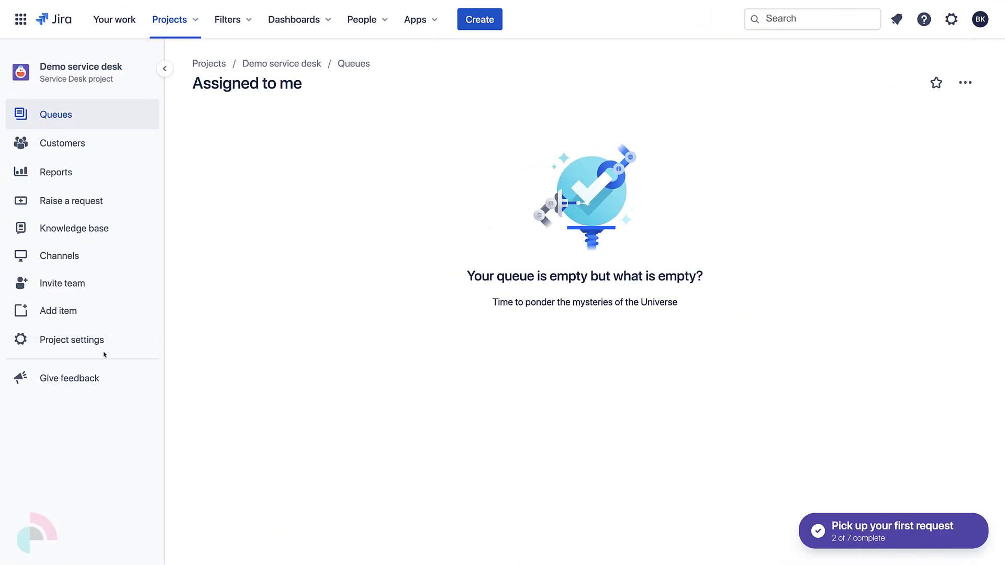
- Look up the Demo service desk project's key in its Jira Project settings
click(72, 339)
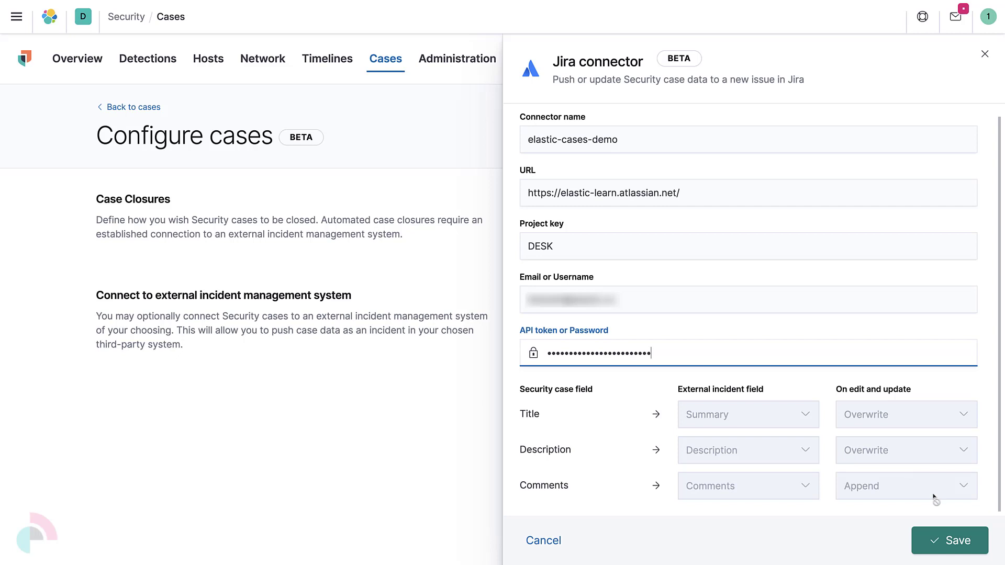
- Save the Jira connector and select elastic-cases-demo as the incident management system for cases
click(949, 541)
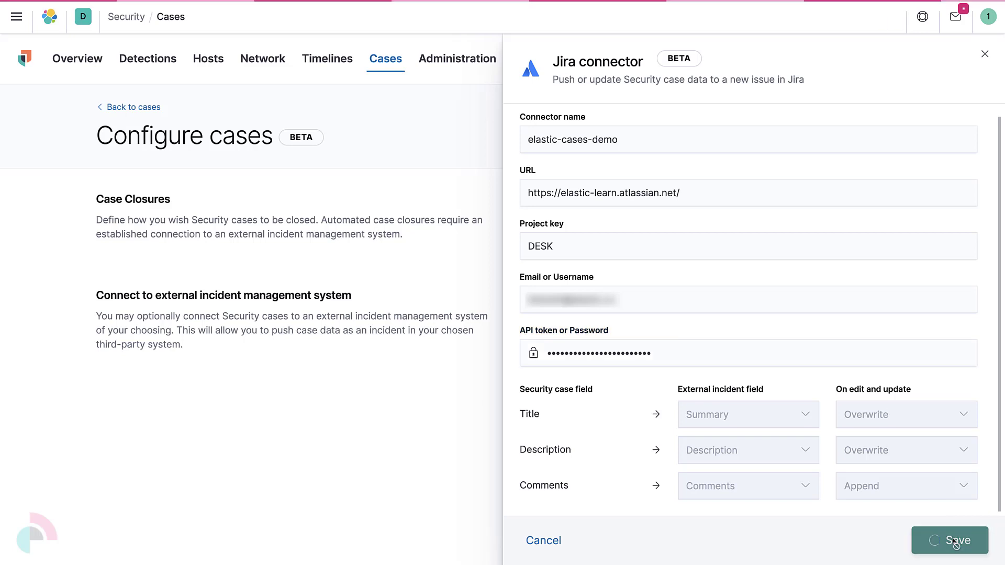
click(950, 540)
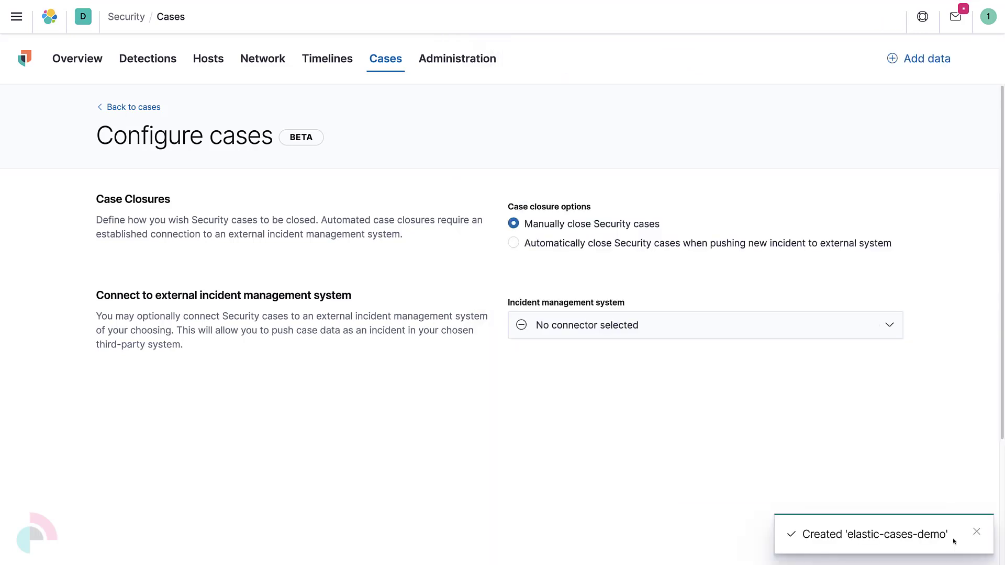
click(704, 324)
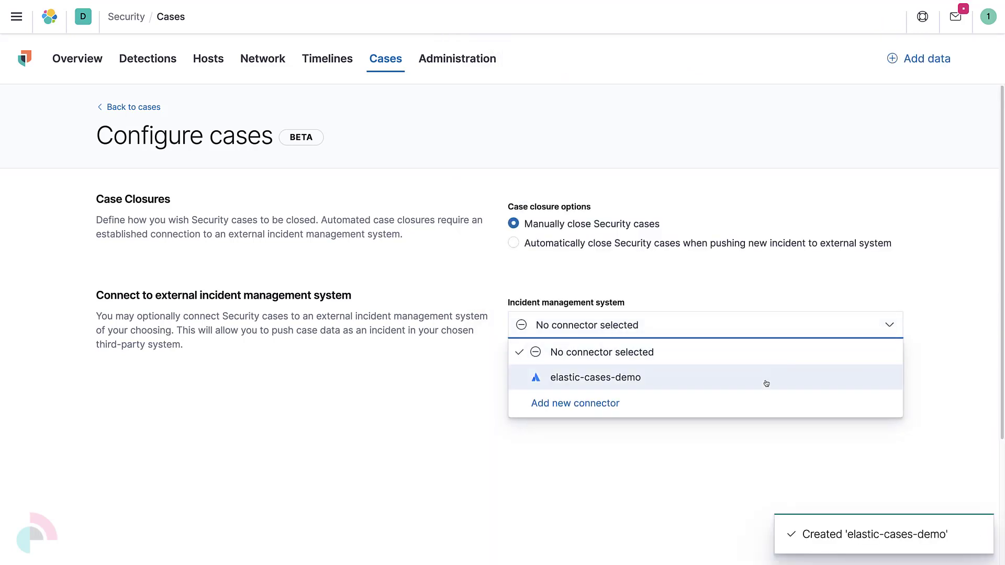
click(595, 377)
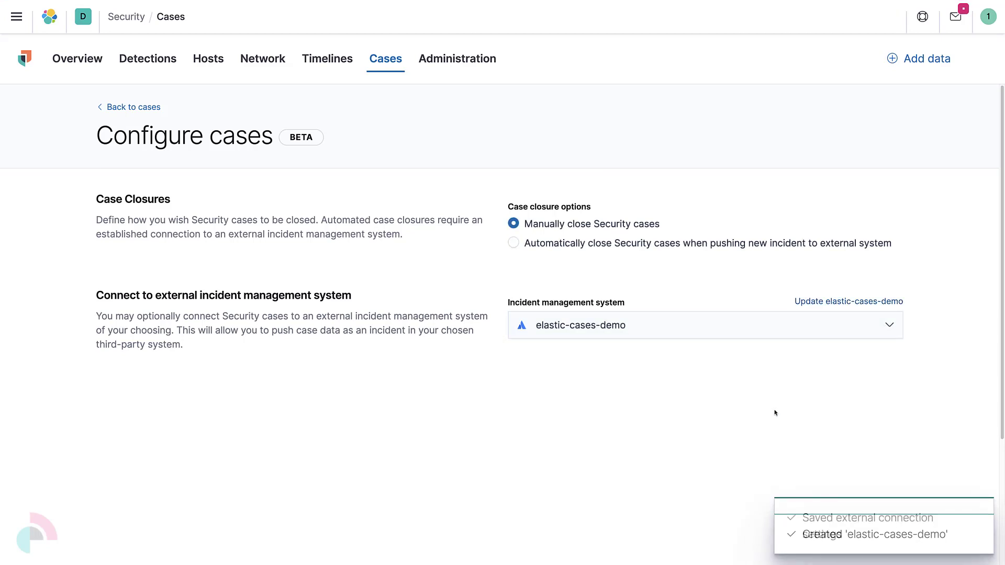
- Create the case 'demo security incident' with description 'This is a demo security incident to be pushed to Jira Service Desk'
click(133, 106)
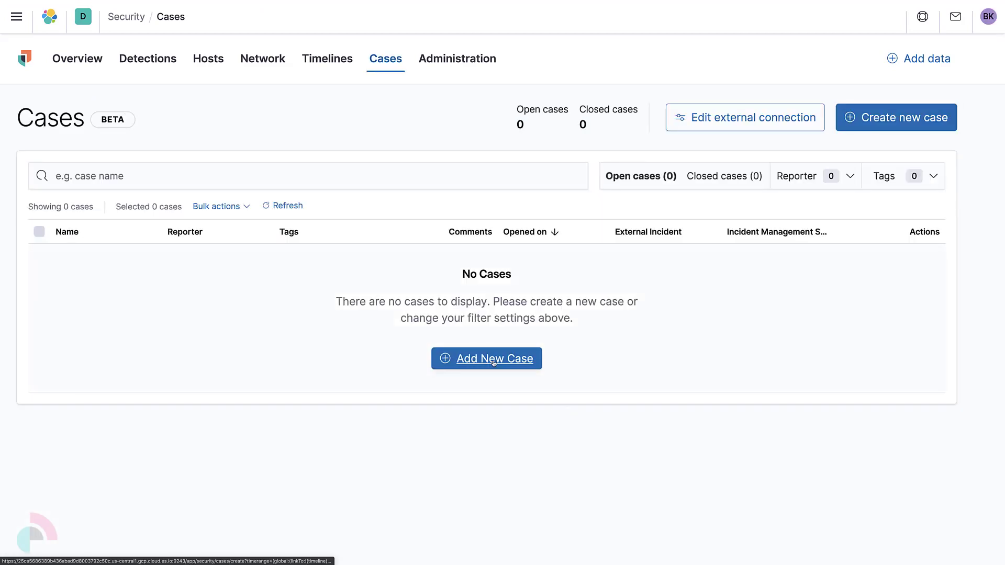
click(486, 358)
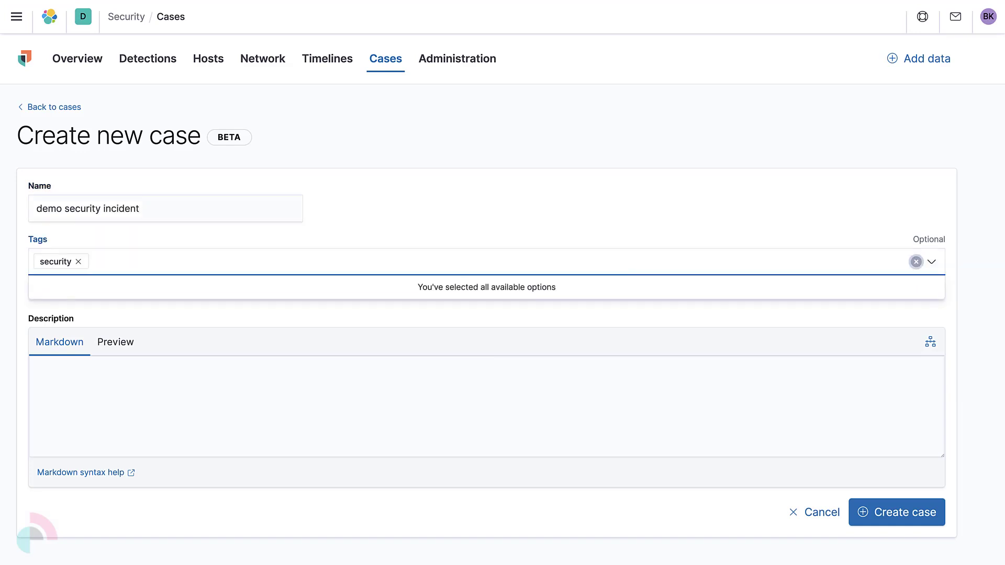
text(This is a demo security incident to be pushed to Jira Service Desk)
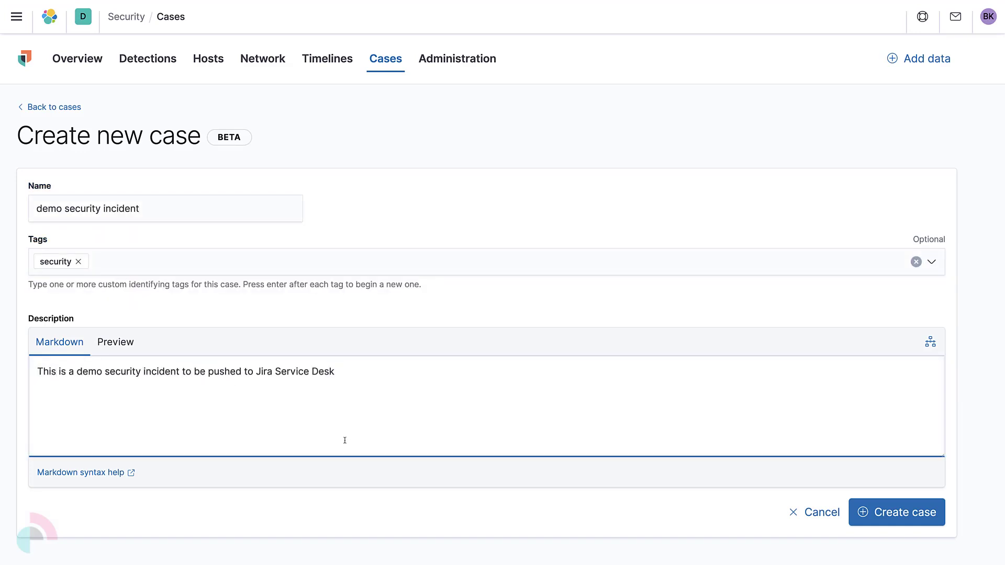
click(897, 512)
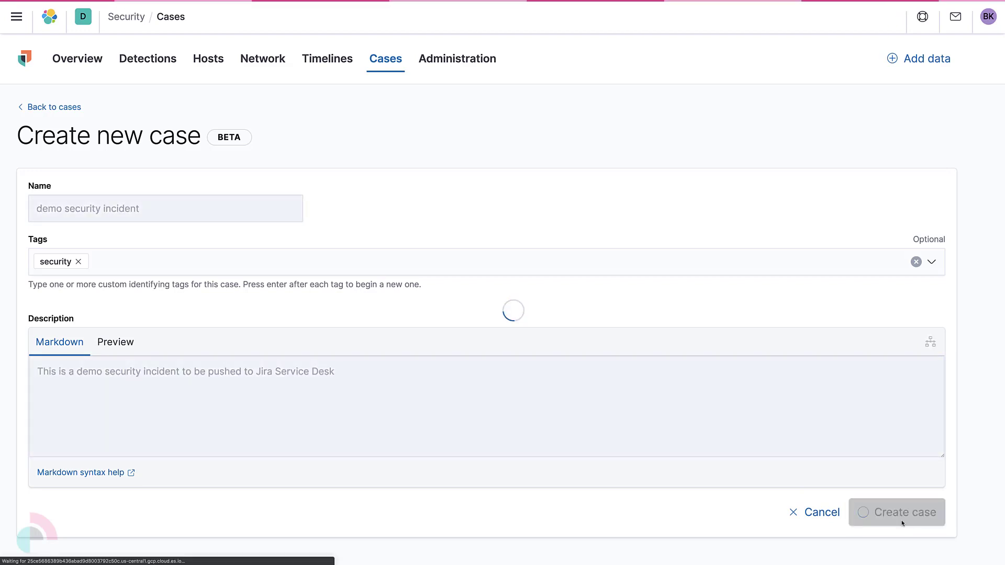
click(897, 512)
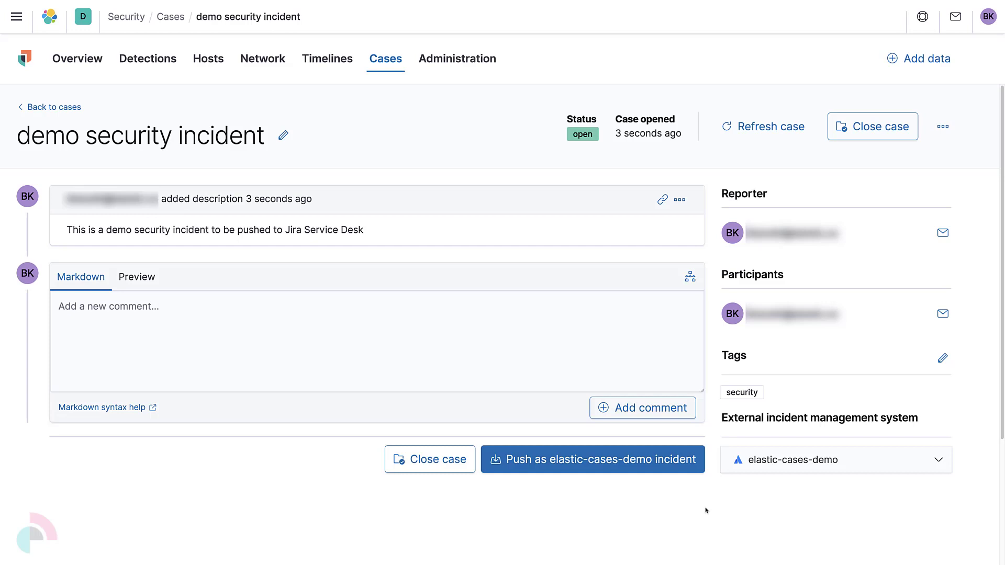
mouse_move(593, 459)
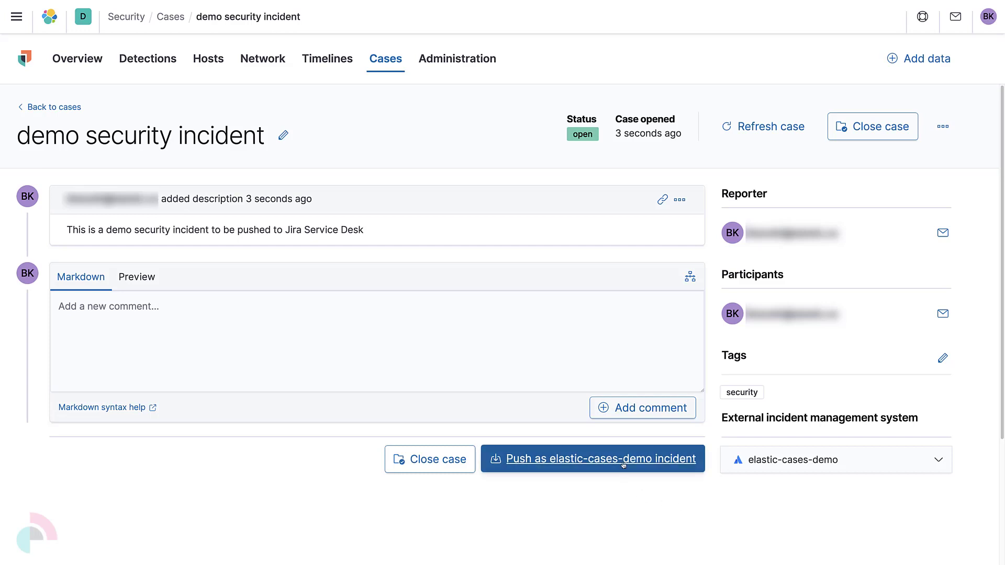
- Push the case as an elastic-cases-demo incident, creating DESK-18 in Jira, and return to it in Kibana
click(591, 459)
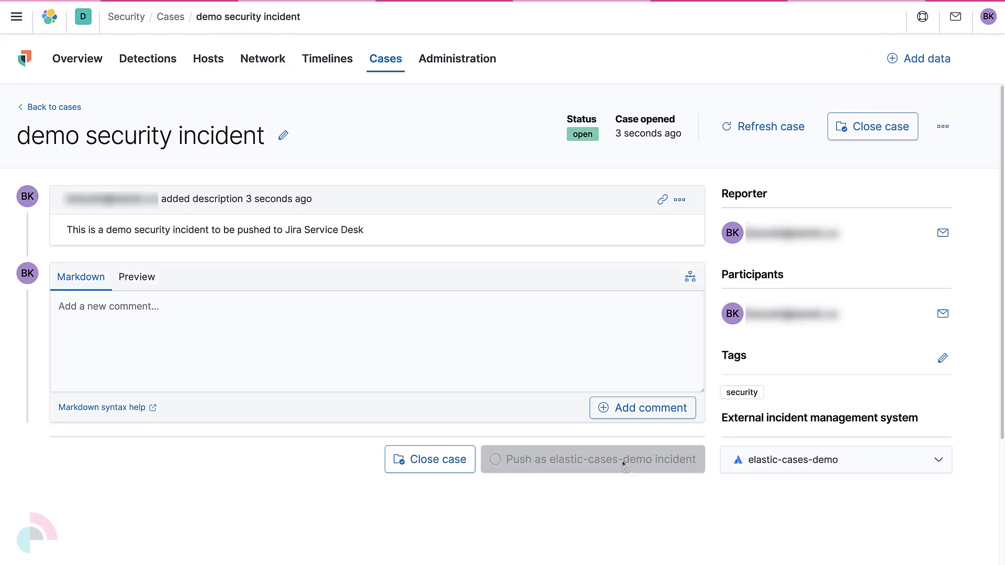
click(592, 458)
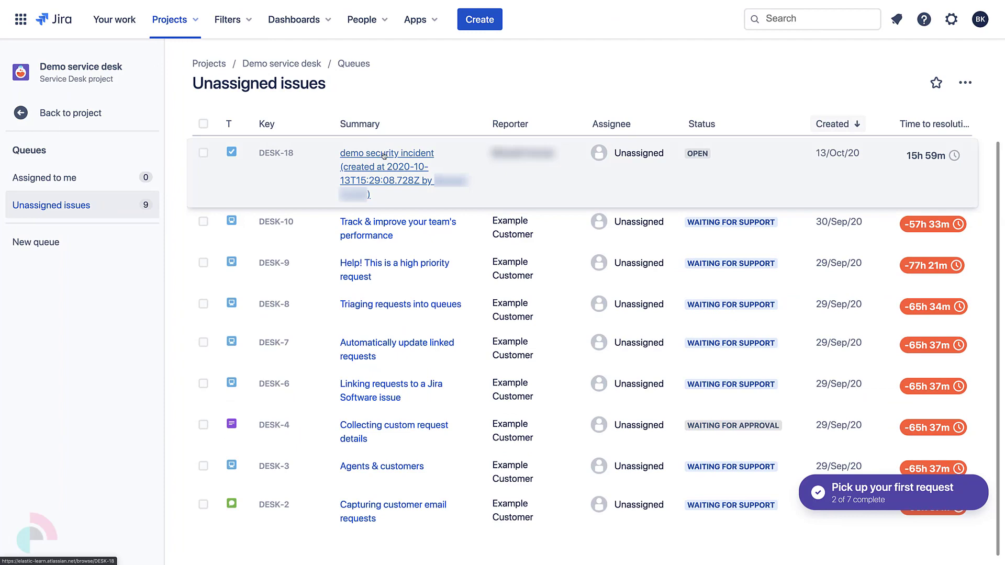
click(387, 153)
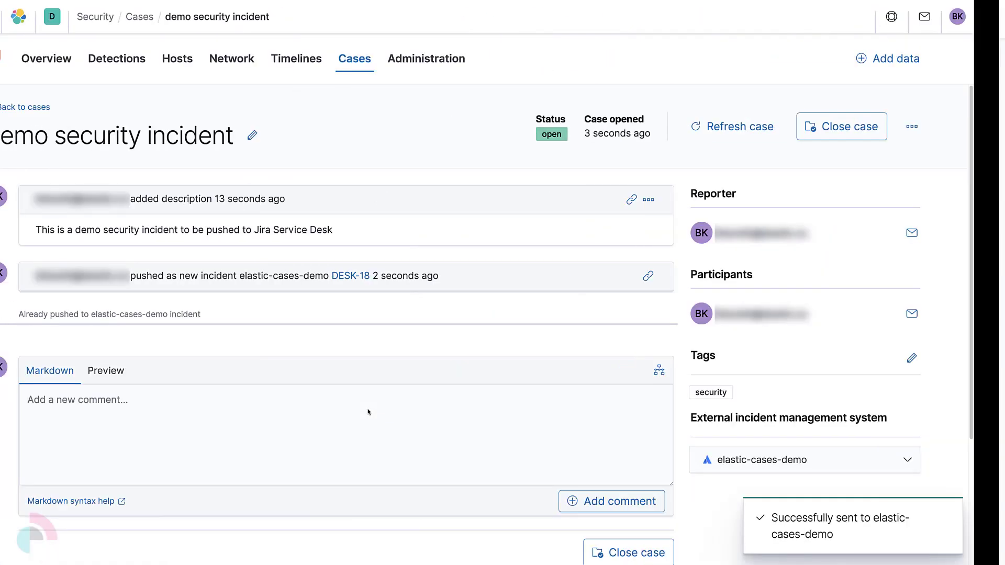
- Add the comment 'This is a new upd' to the case and update the elastic-cases-demo Jira incident
text(This is a new update to the demo security incident)
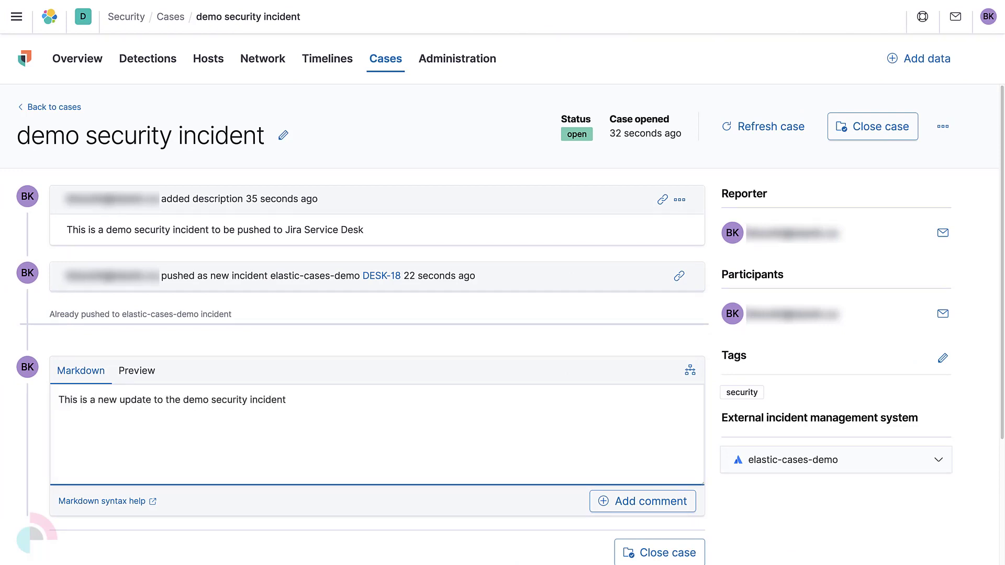
click(642, 502)
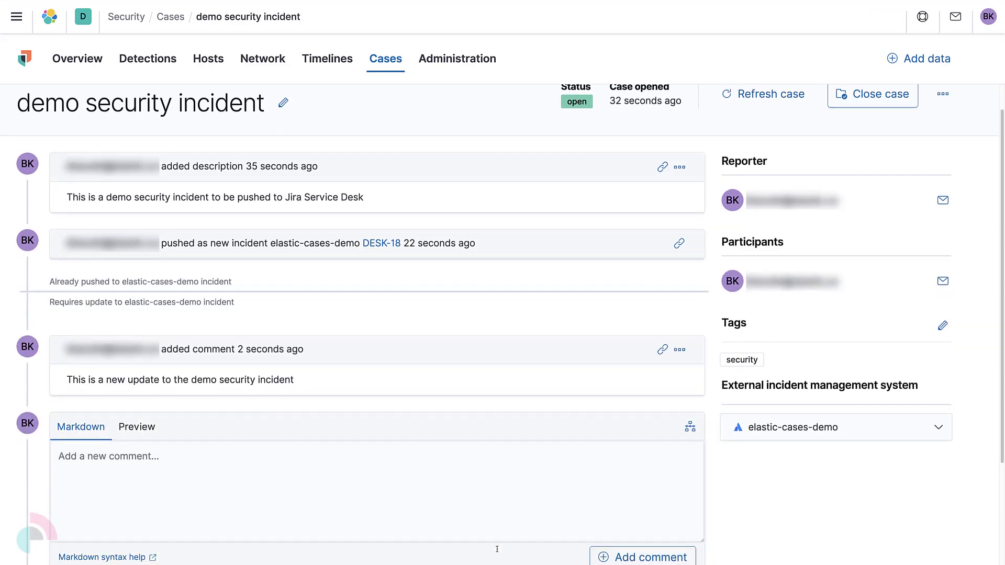
scroll(down, 3)
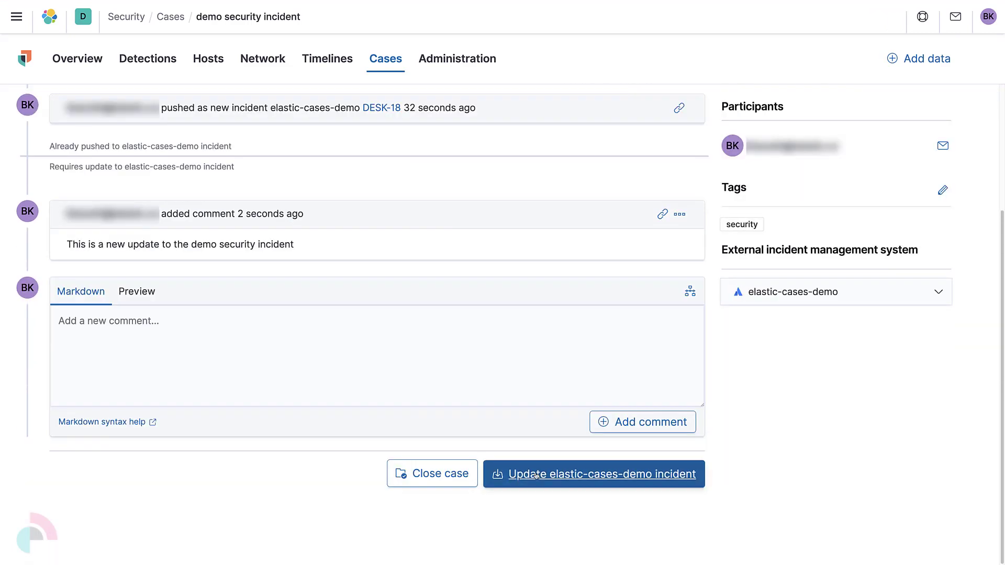
click(592, 474)
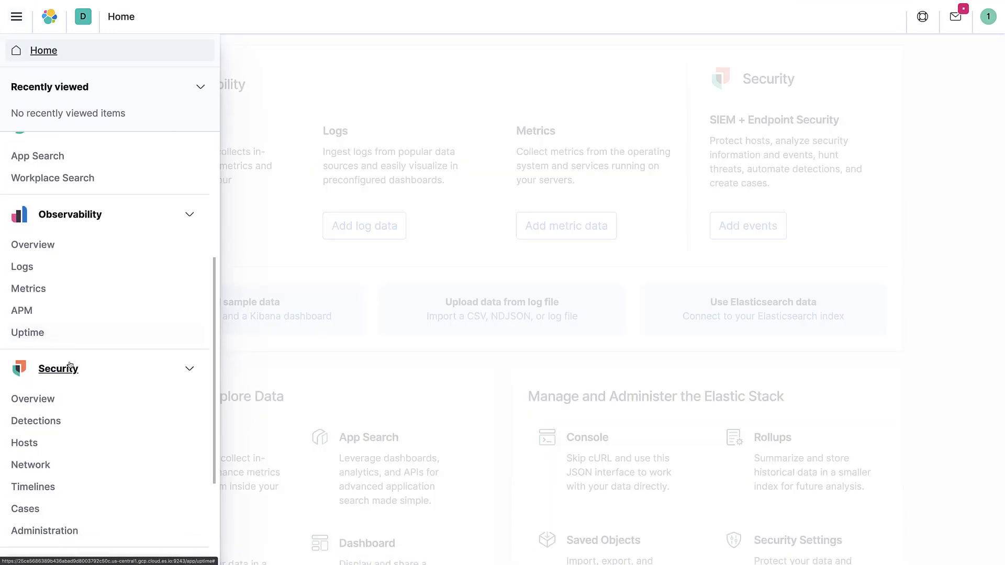
- From Security cases' external connection settings, list the available connector types to add
click(25, 509)
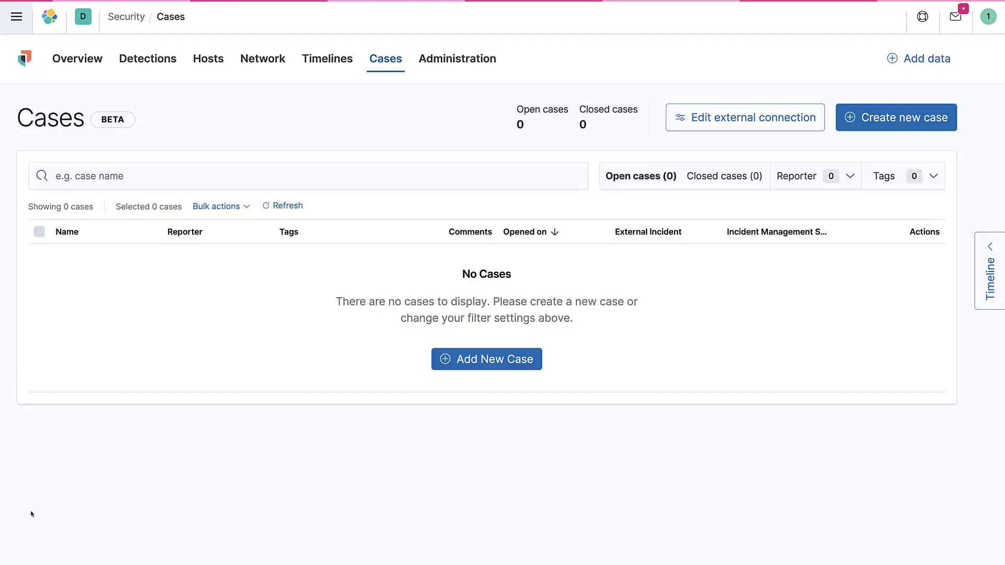
click(745, 117)
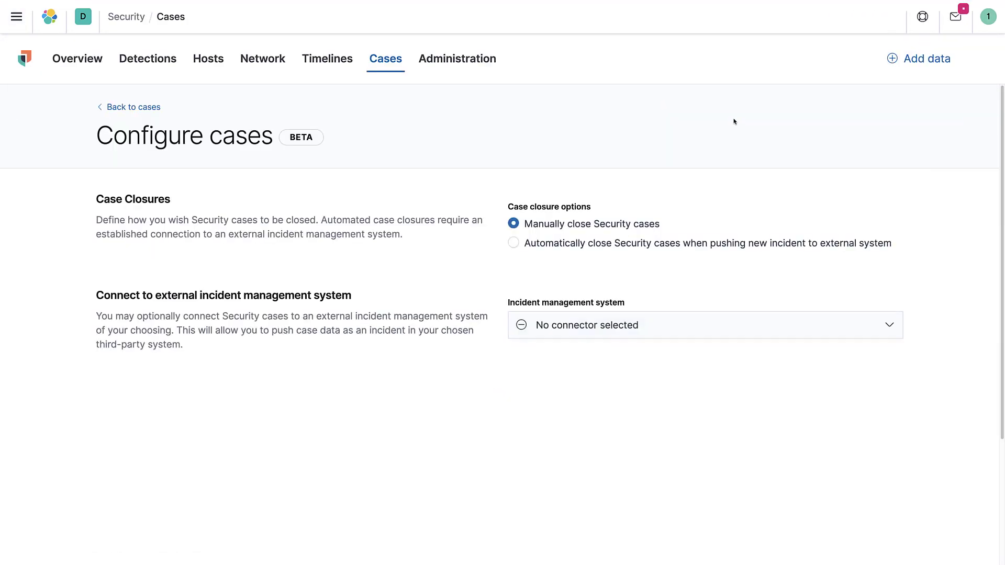
click(704, 324)
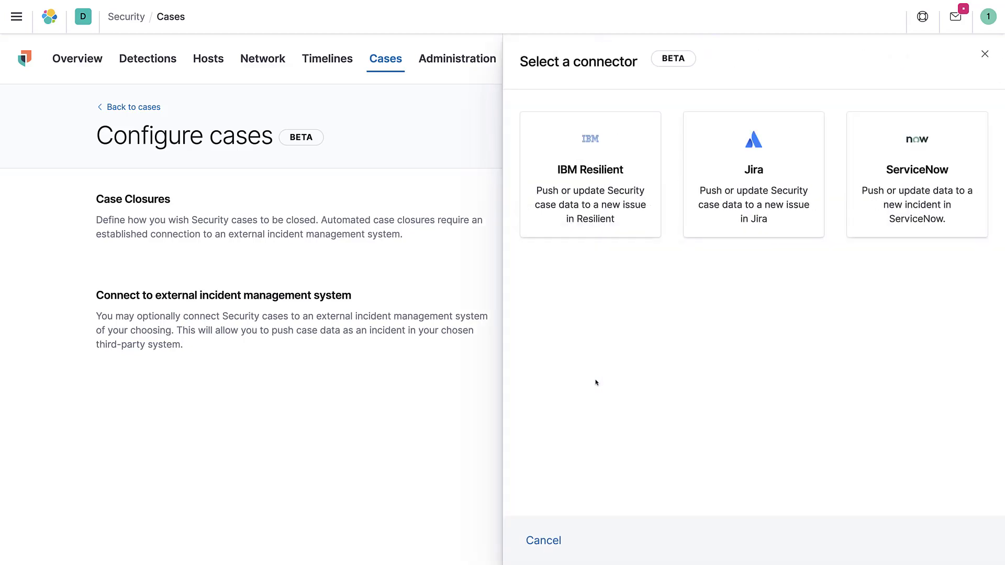